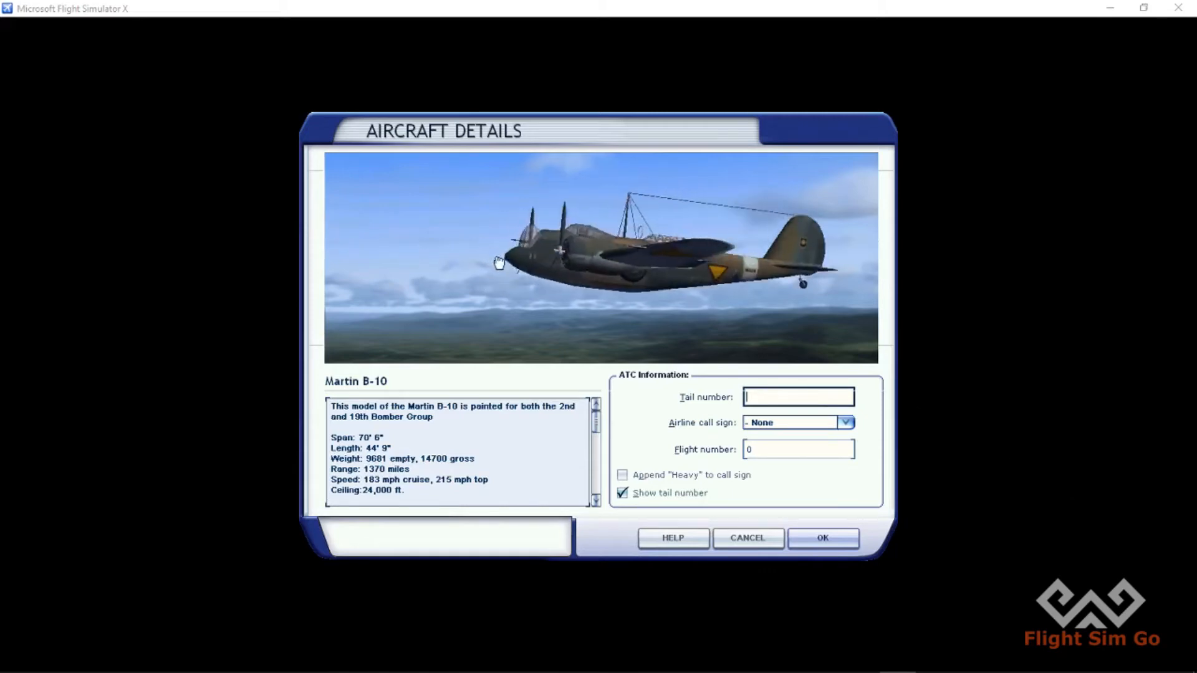
Step: Scroll through the Martin B-10 description, then cancel aircraft selection without changes
drag(496, 263, 724, 255)
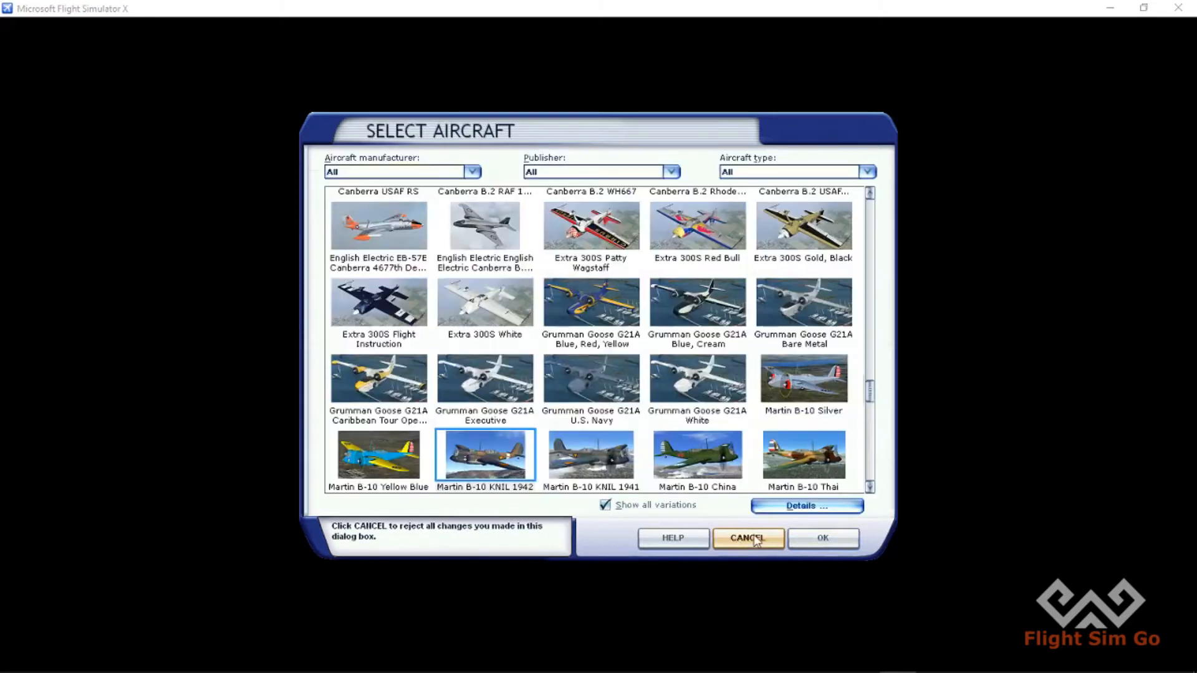
click(822, 537)
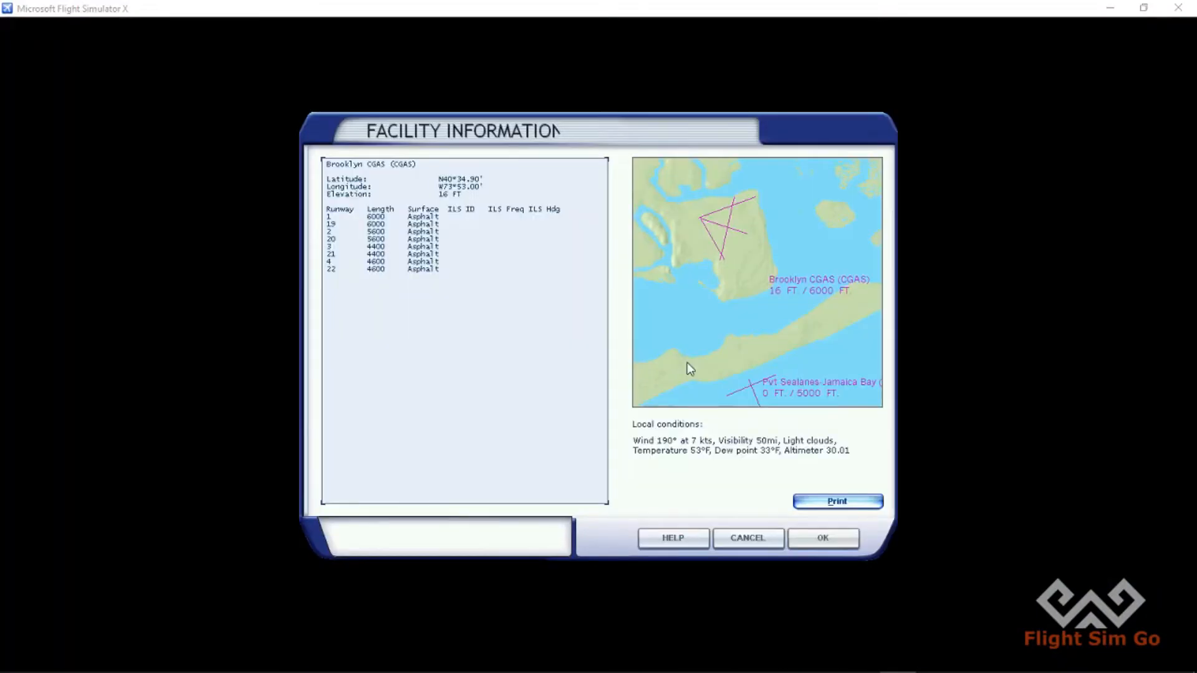
mouse_move(799, 382)
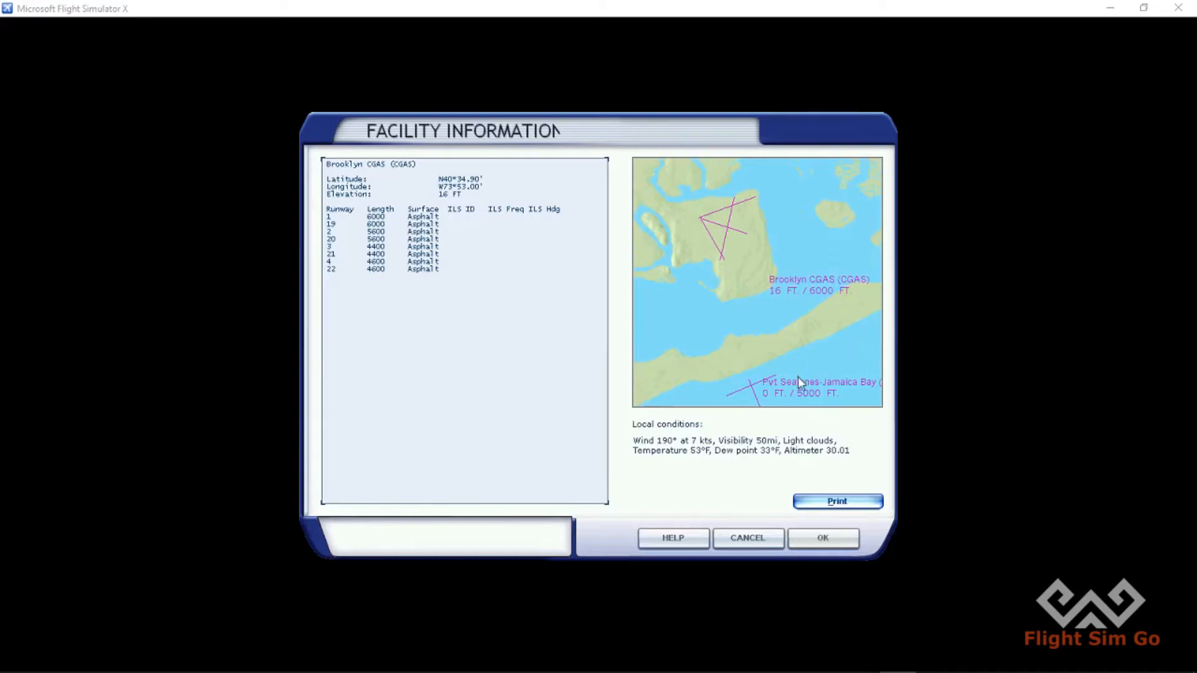
mouse_move(747, 538)
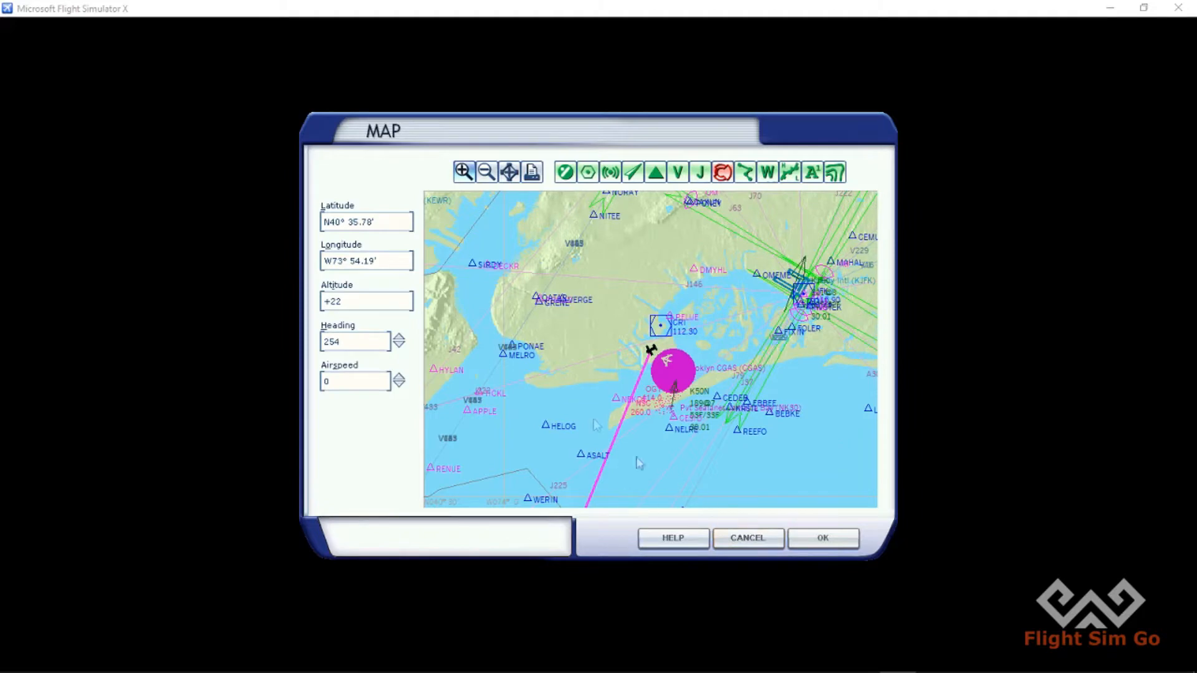
Step: List Monmouth Executive's facilities on the route map, then close the list and map
click(463, 171)
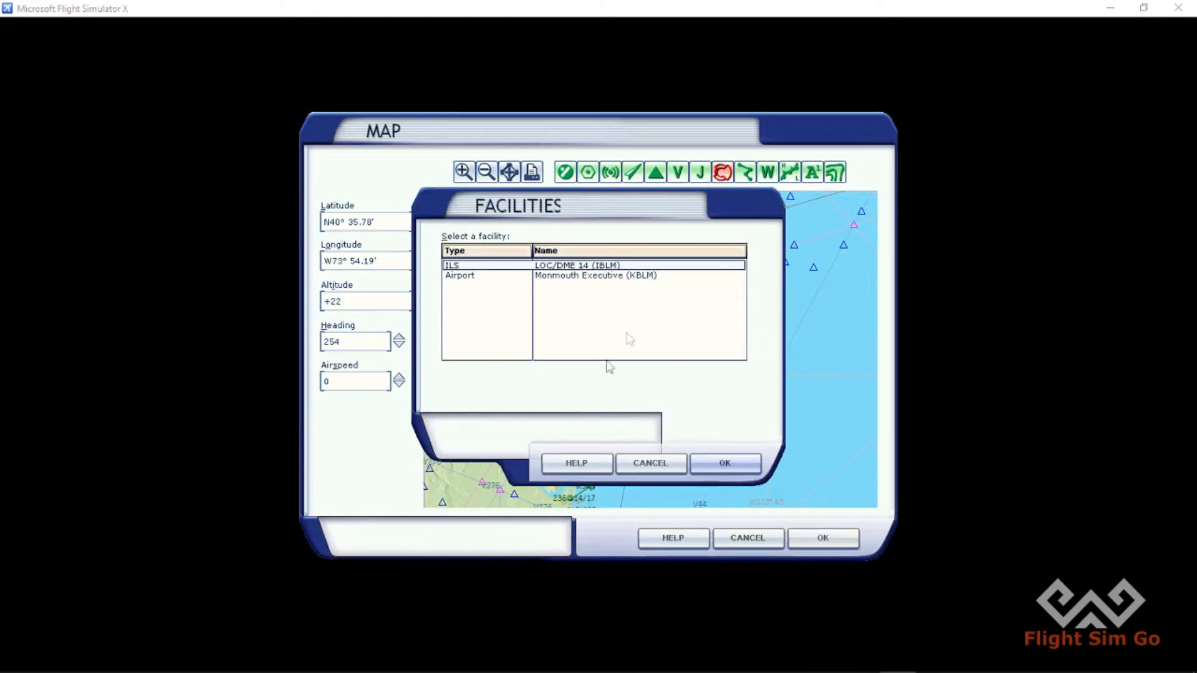
mouse_move(649, 462)
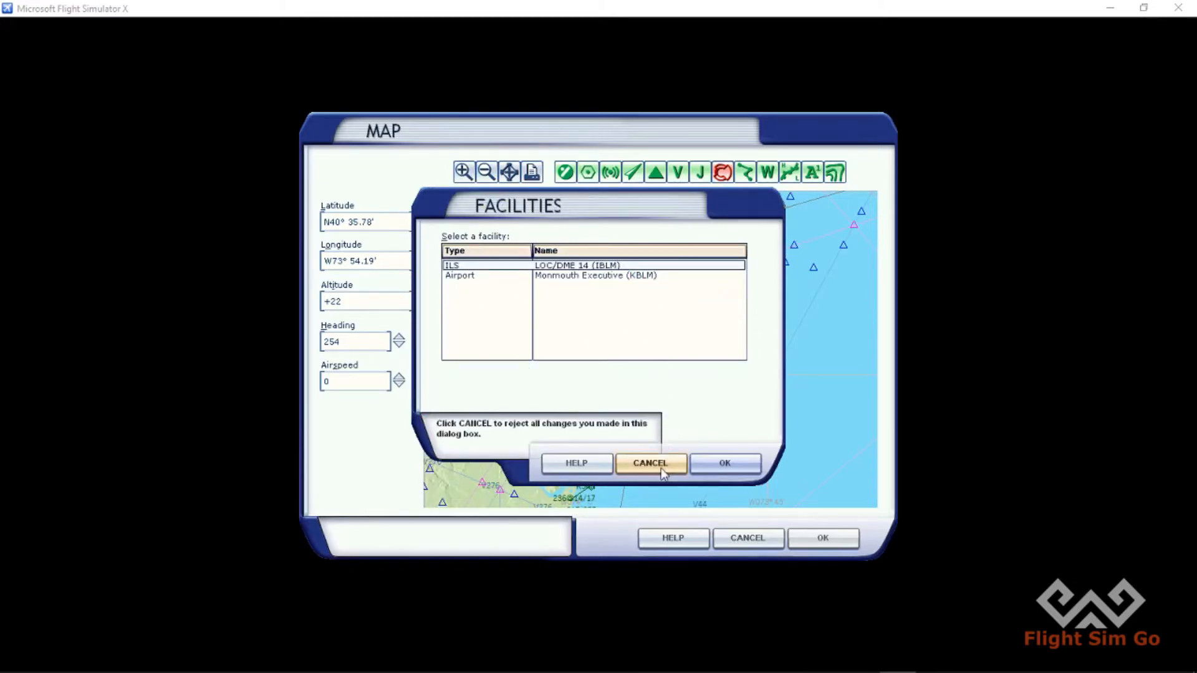
click(650, 463)
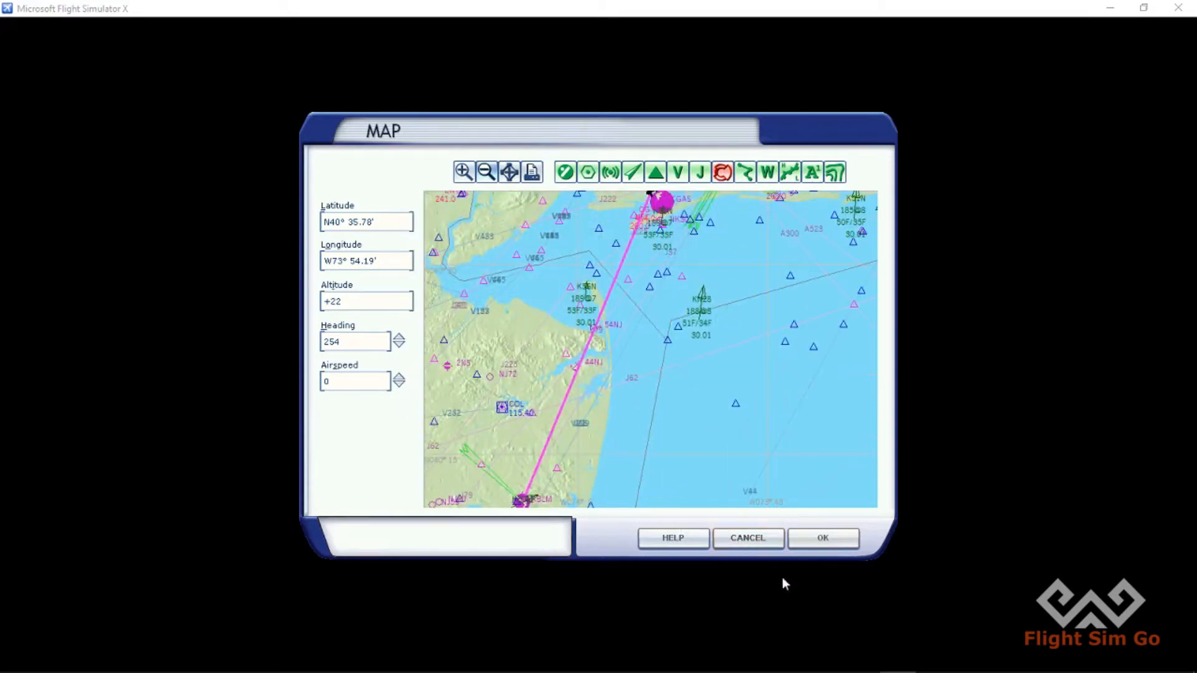
click(822, 537)
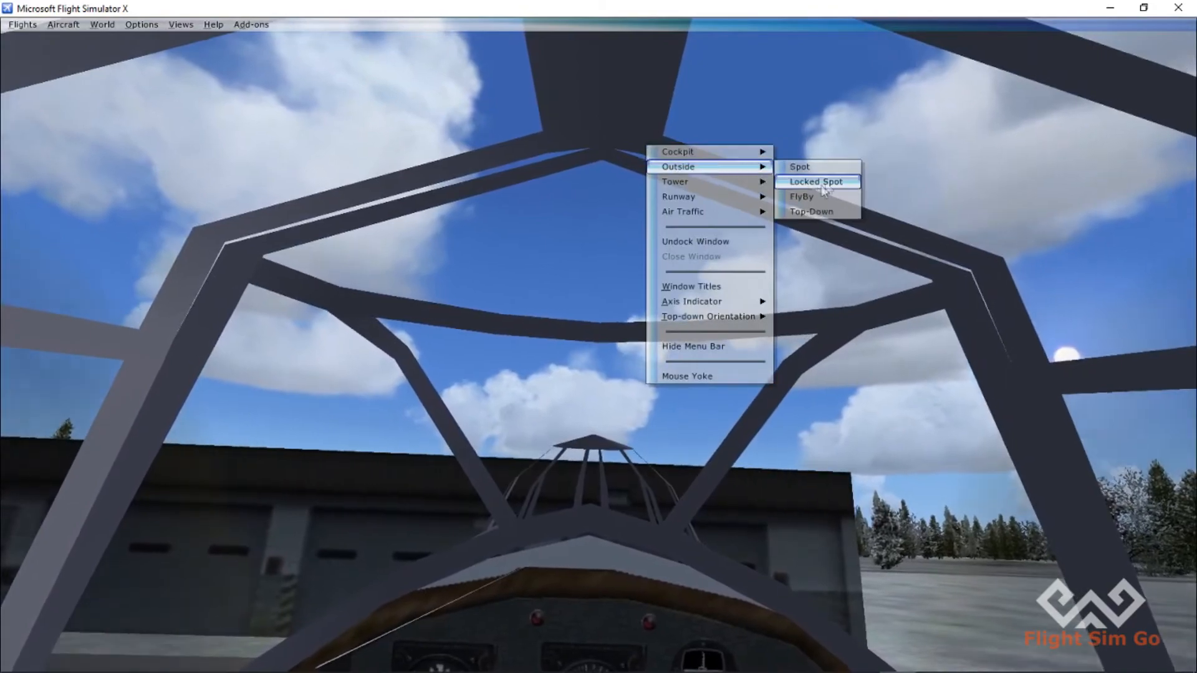
Step: Switch to the Outside > Locked Spot view of the parked Martin B-10
click(815, 181)
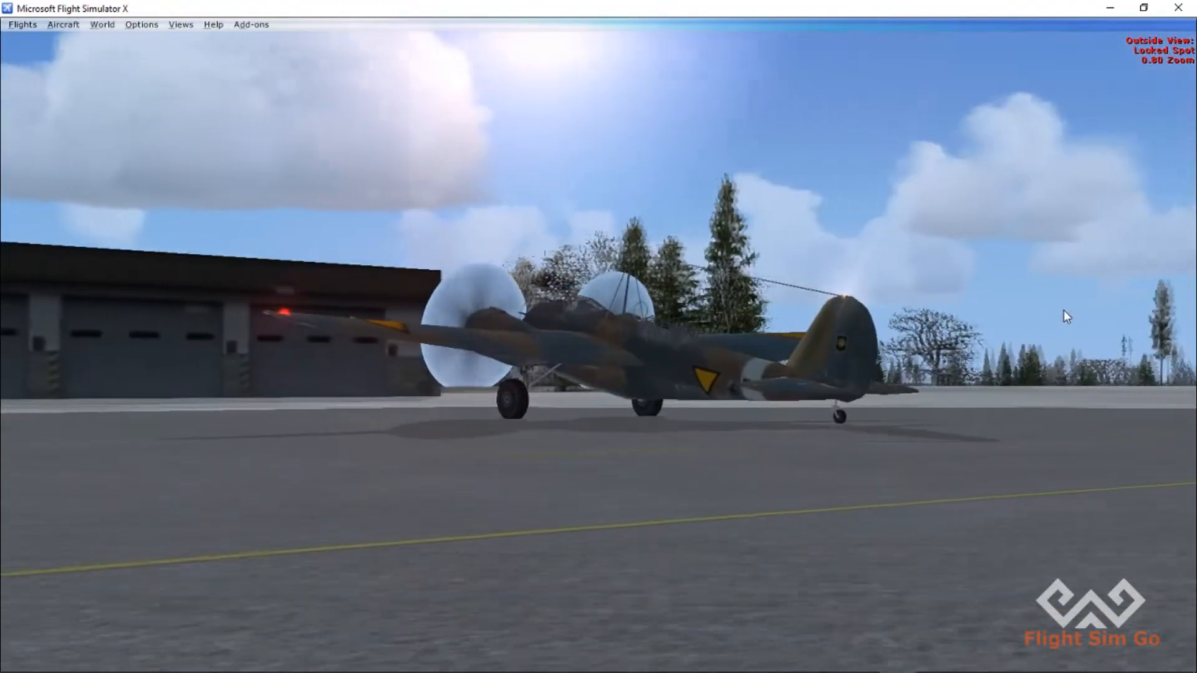